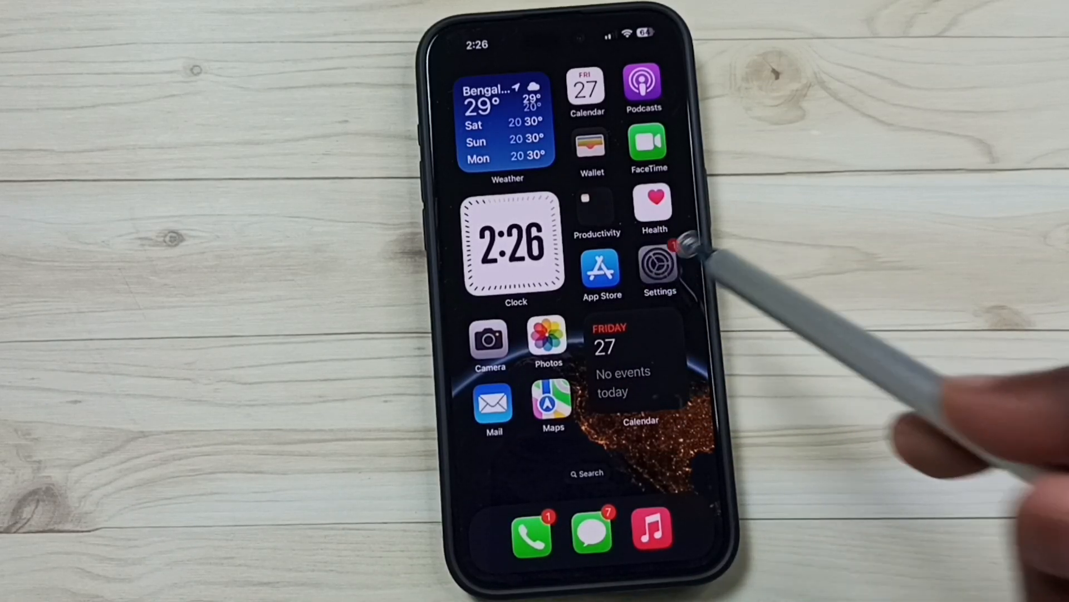
Navigate from the home screen through Settings and General to the iPhone Storage page (27.3 GB of 256 GB used).
left_click(657, 269)
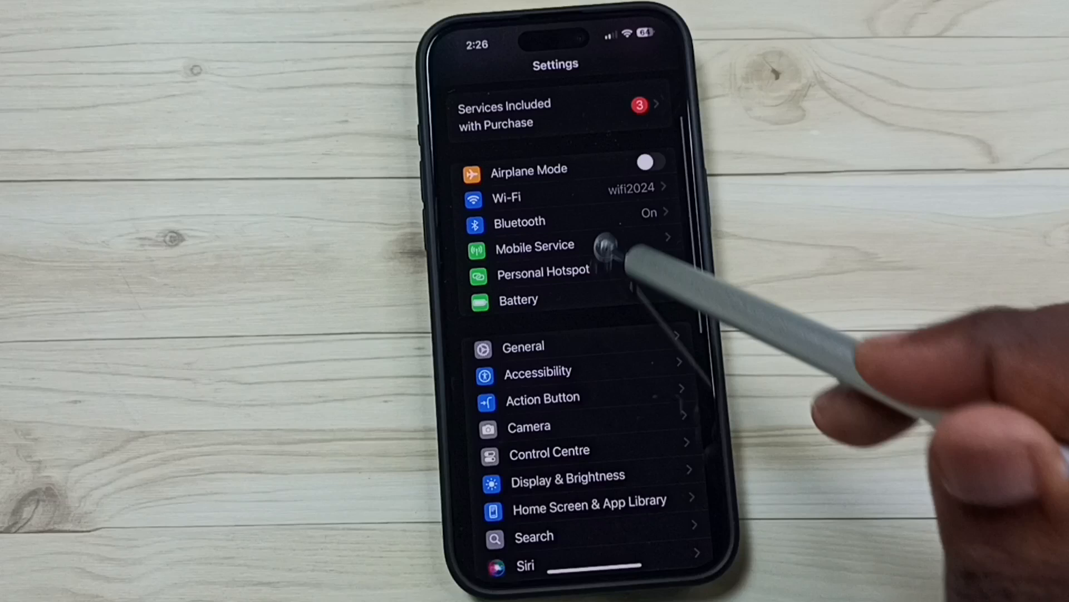
left_click(524, 347)
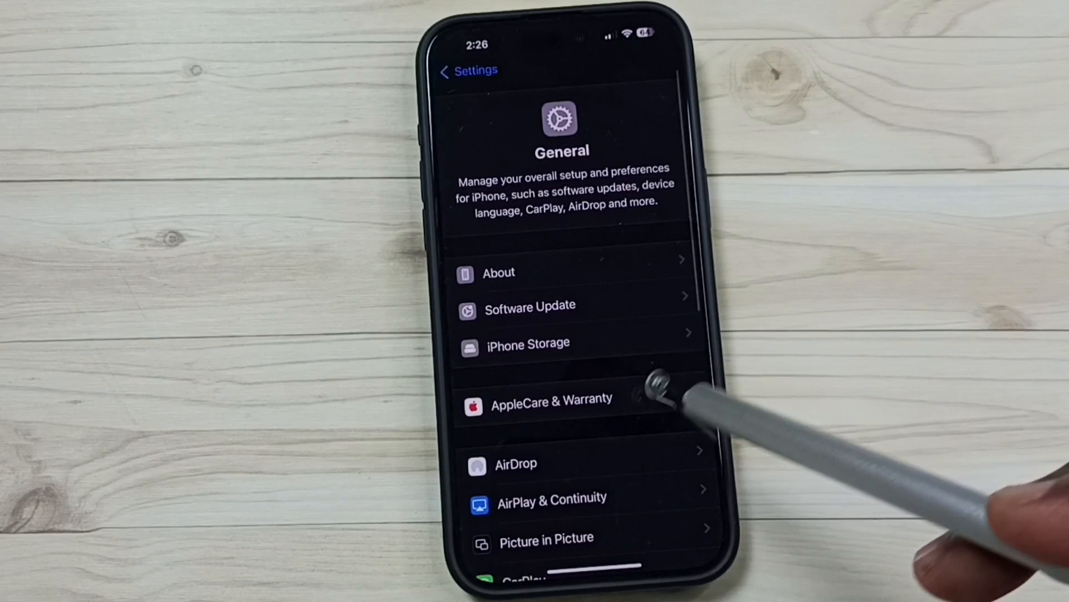
left_click(528, 342)
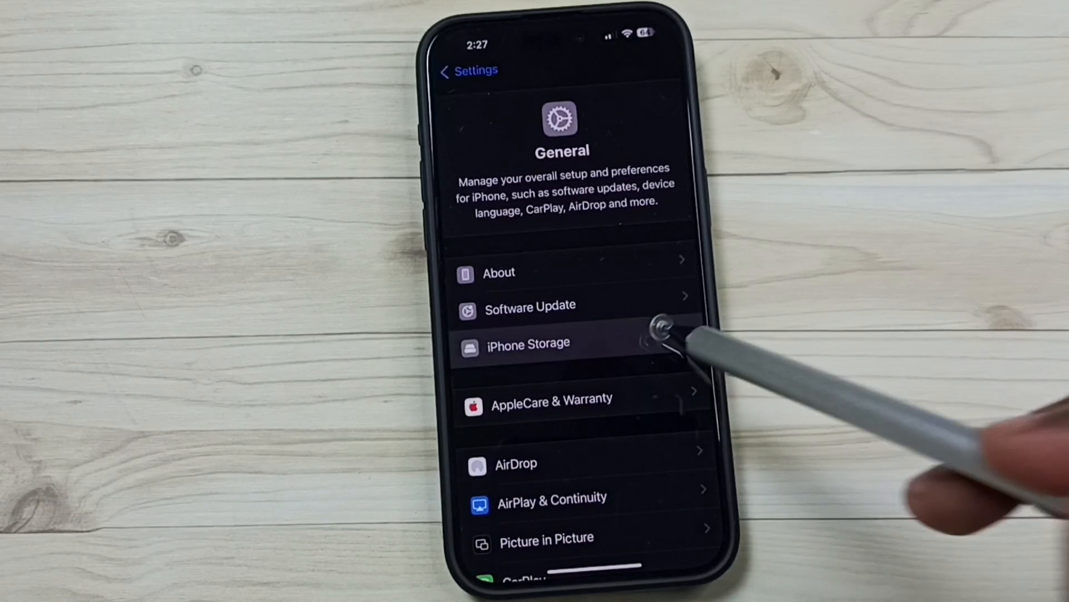
left_click(528, 342)
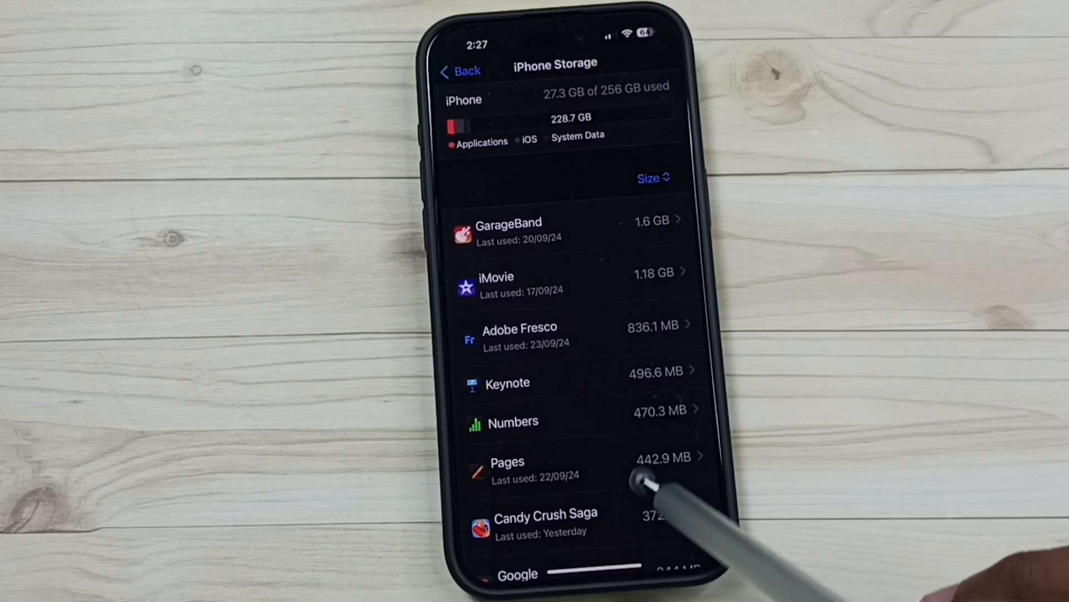
Scroll the storage list to reach YouTube's details showing 260.4 MB app size and 20 MB Documents & Data.
scroll("down", 3)
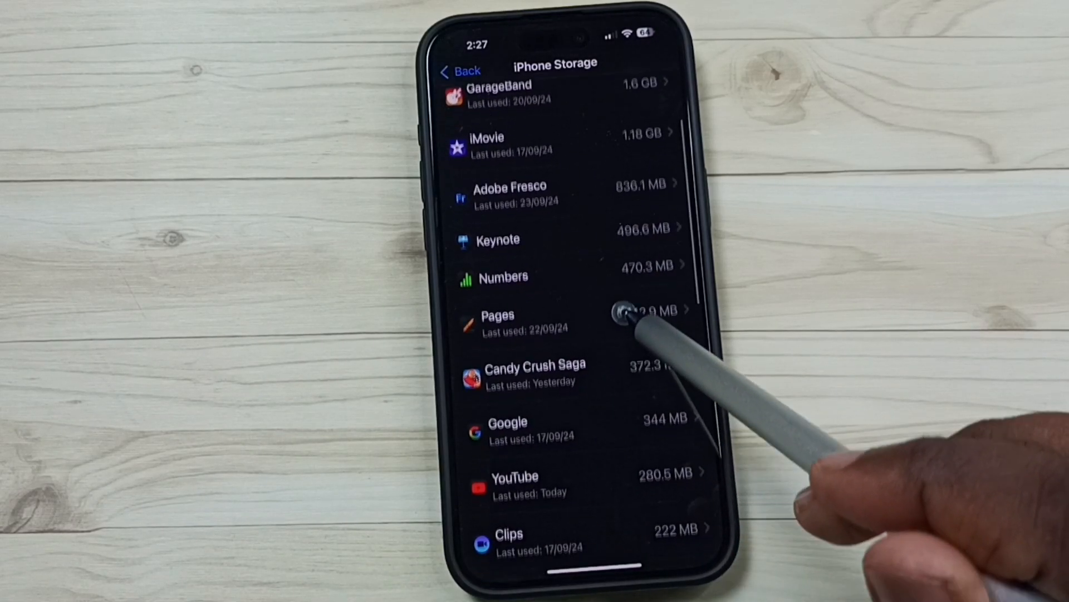
scroll("down", 3)
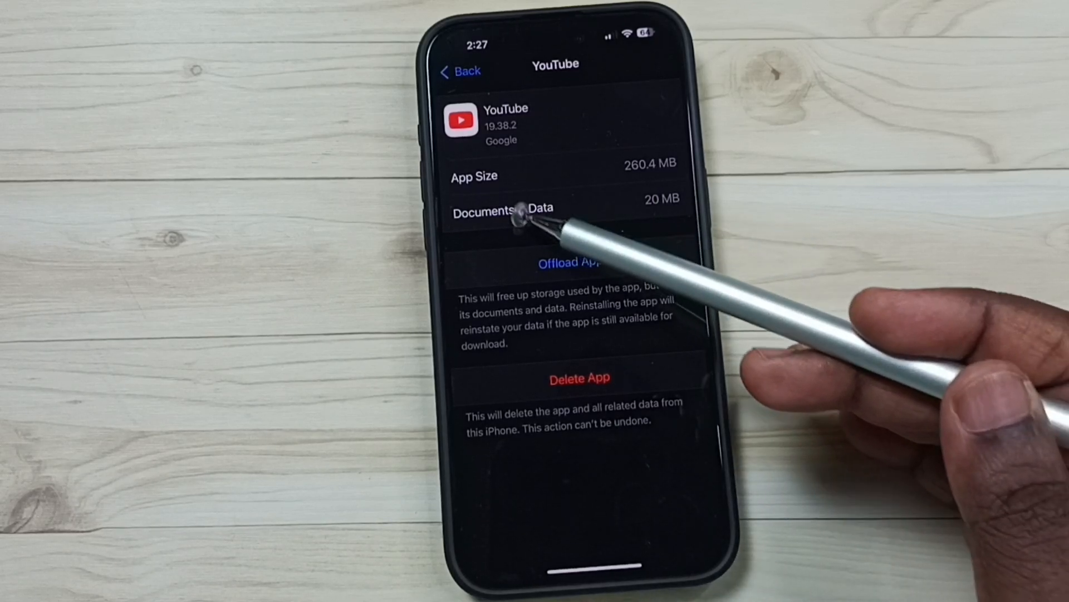
mouse_move(695, 211)
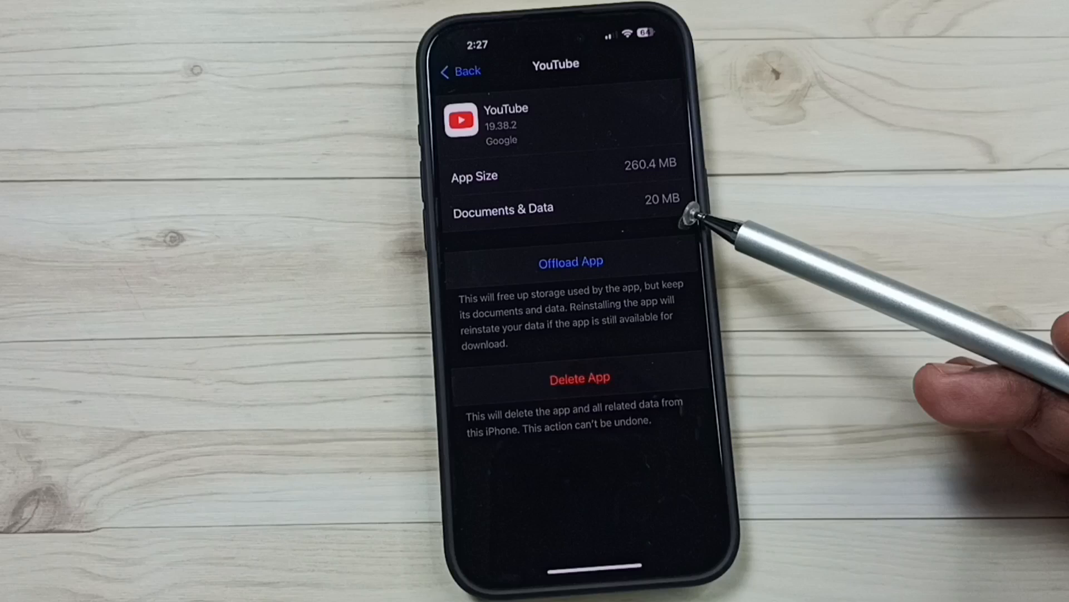
mouse_move(607, 354)
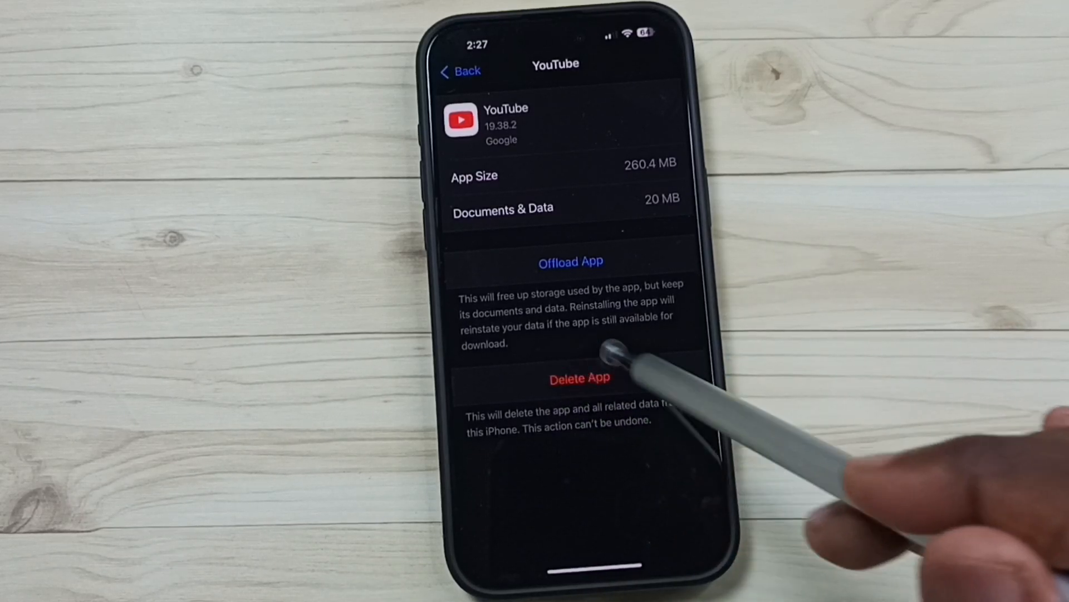
Delete the YouTube app along with its documents and data, confirming in the action sheet.
left_click(579, 378)
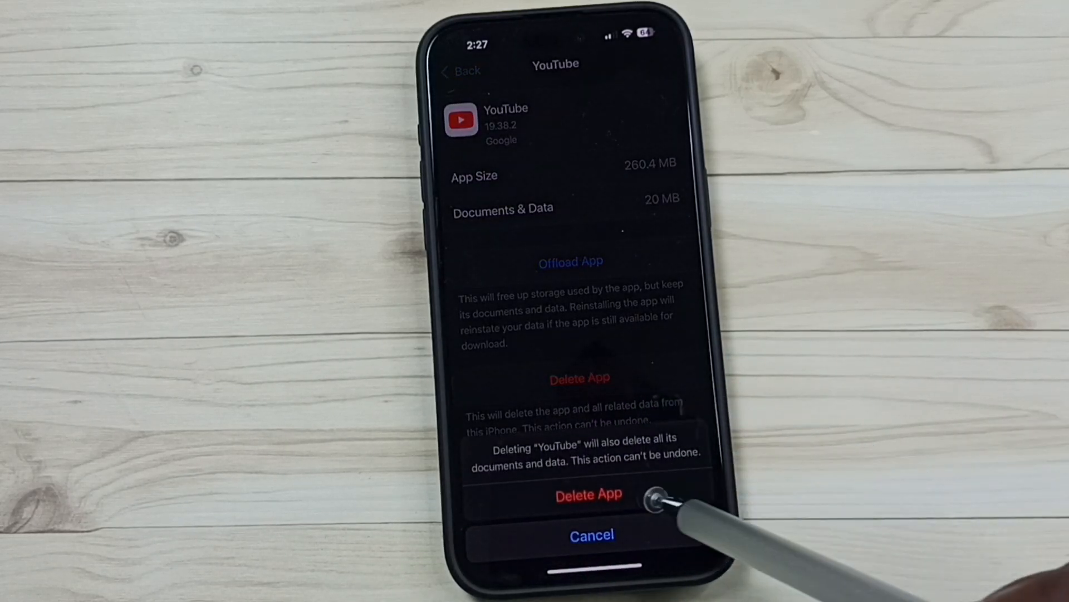
left_click(588, 493)
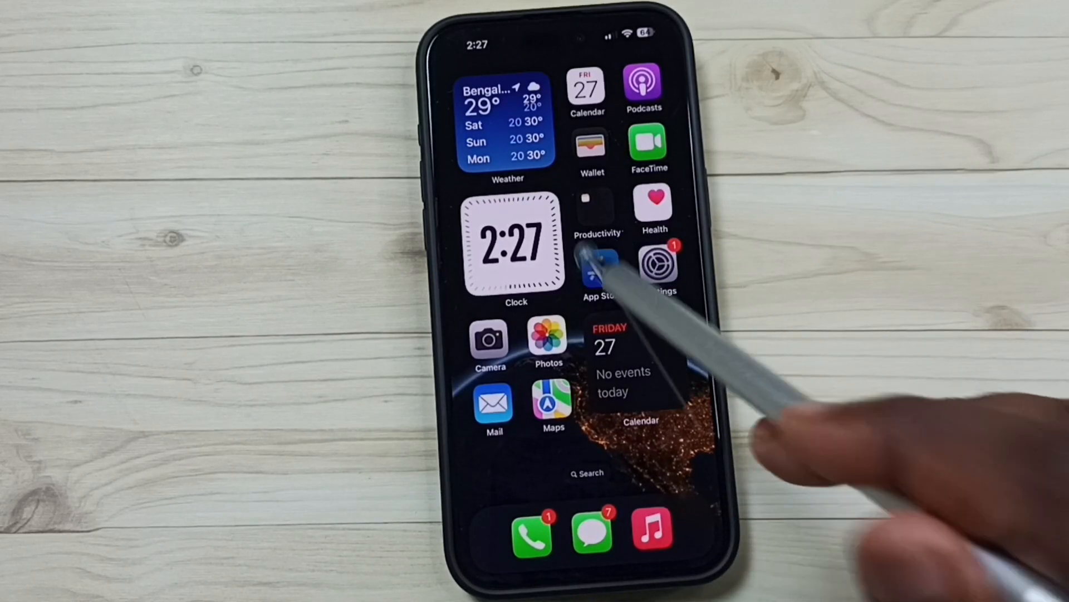
Reinstall YouTube: Watch, Listen, Stream from the App Store via the cloud download button.
left_click(596, 266)
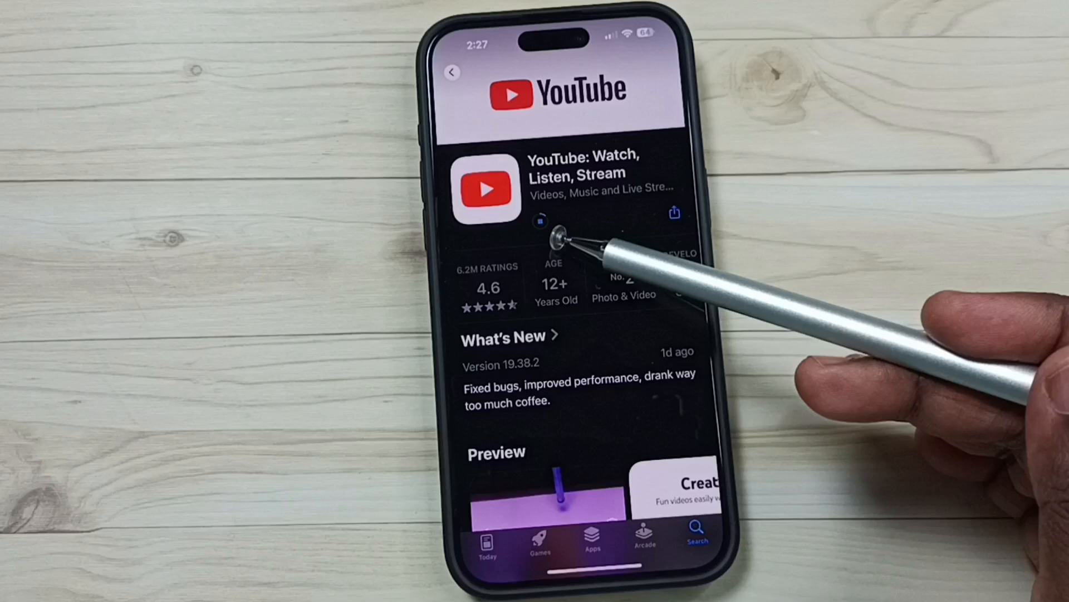
left_click(554, 220)
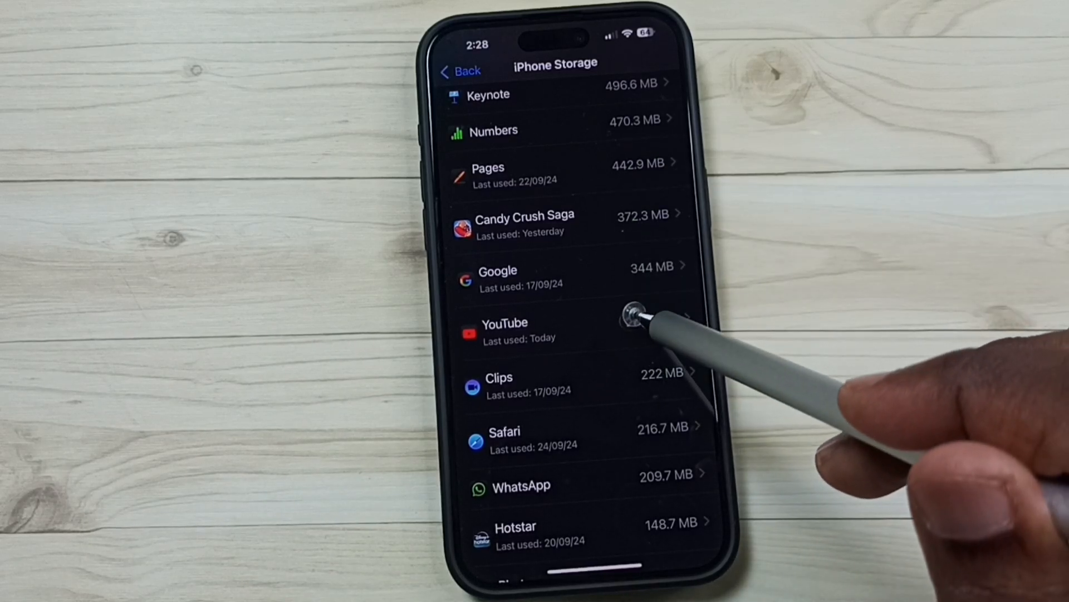
View reinstalled YouTube's storage details: 260.4 MB app size, Documents & Data now 66 KB.
left_click(504, 330)
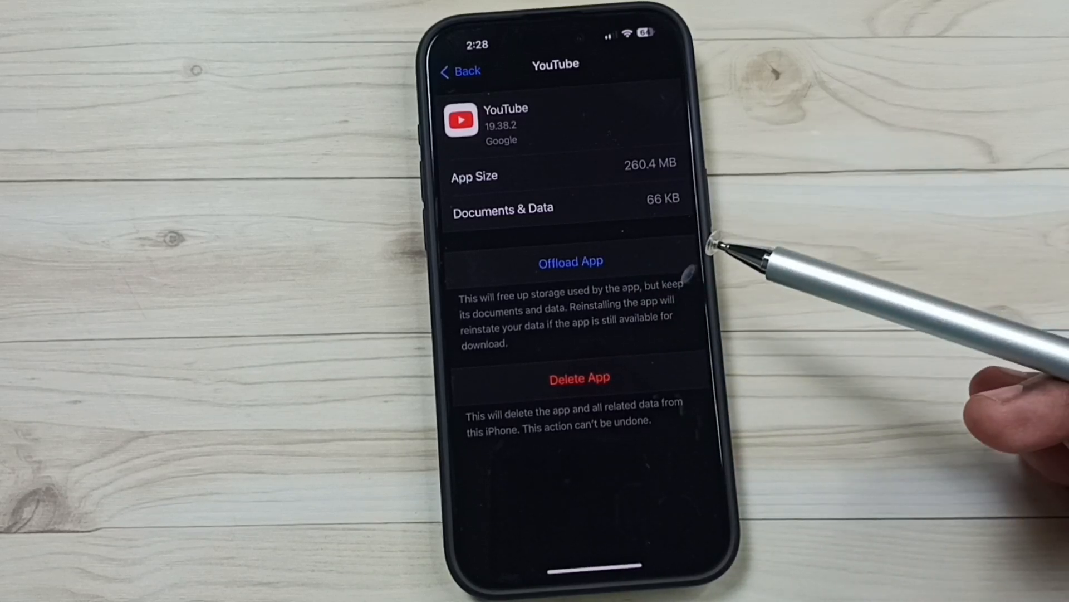
mouse_move(552, 232)
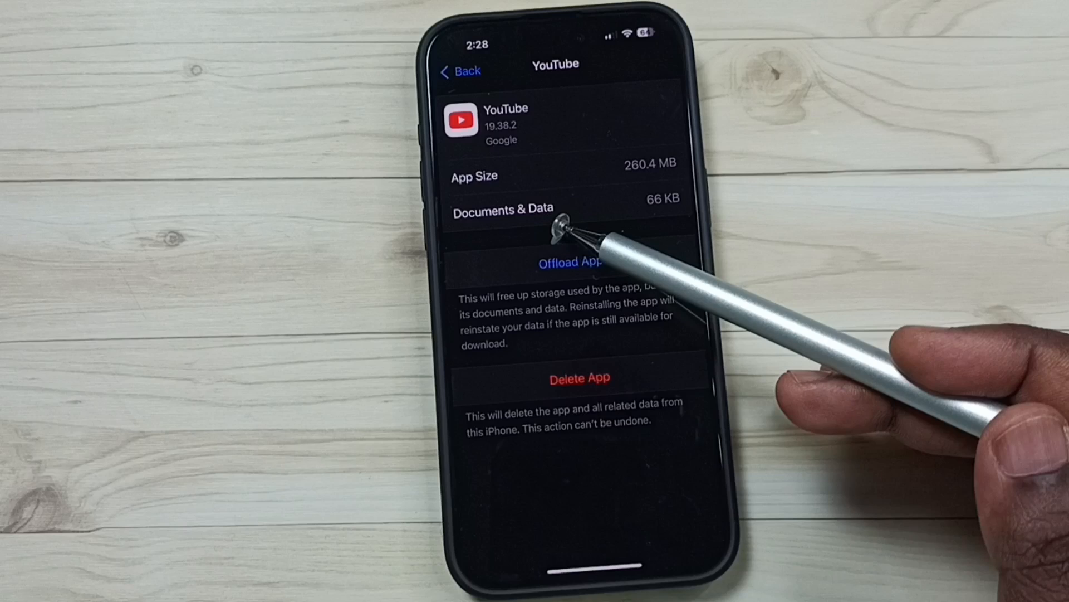